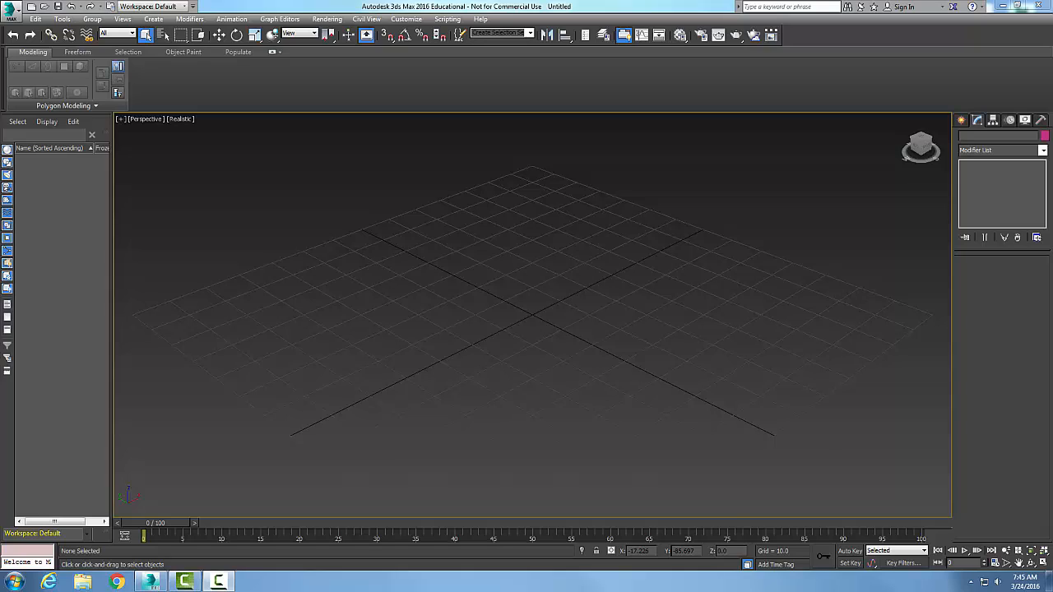
mouse_move(779, 384)
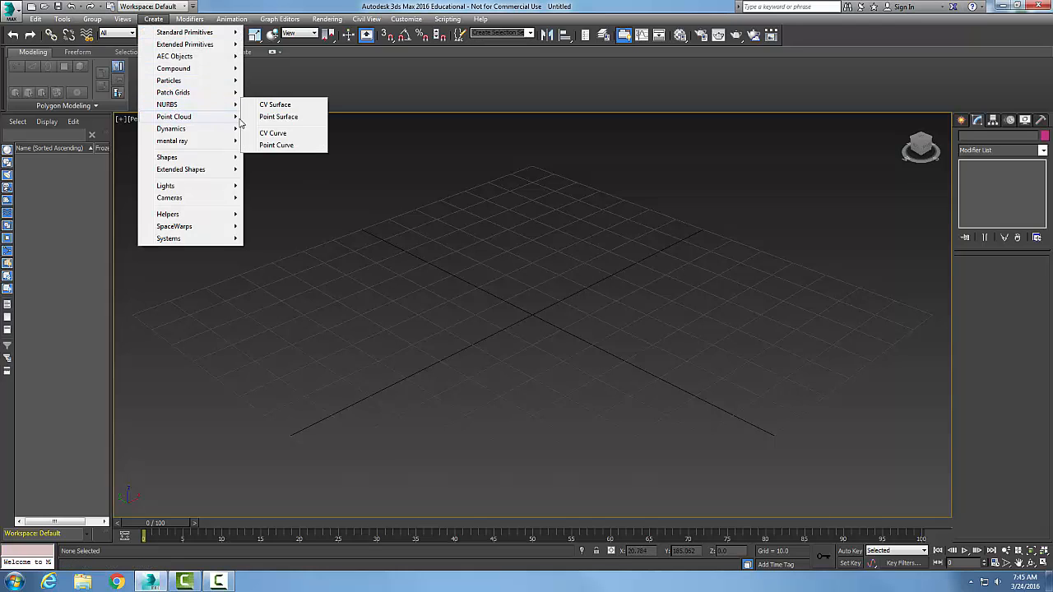
- Choose Point Surface from the NURBS creation options
click(278, 116)
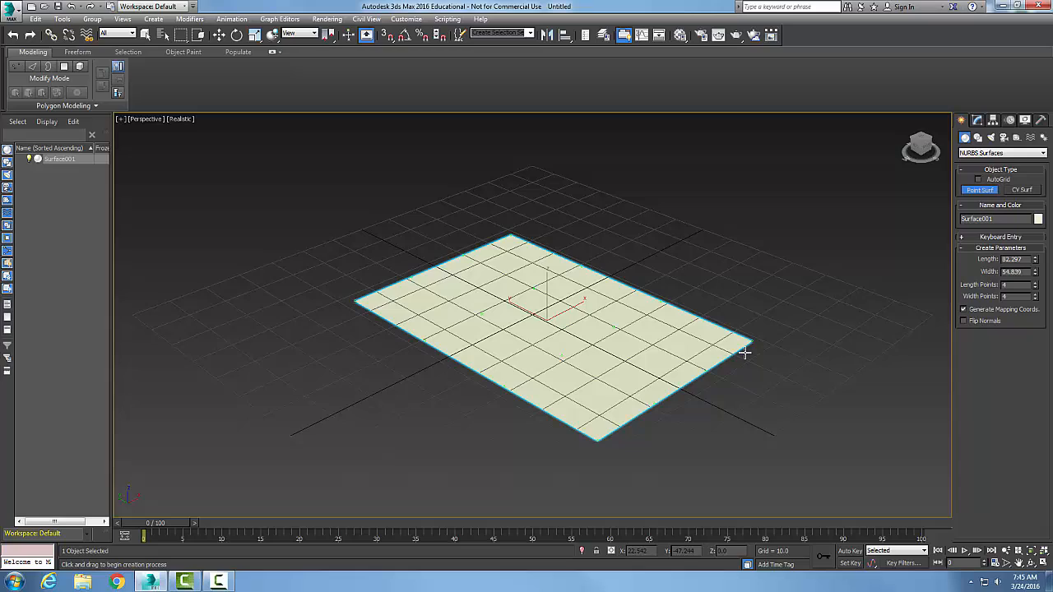
mouse_move(752, 347)
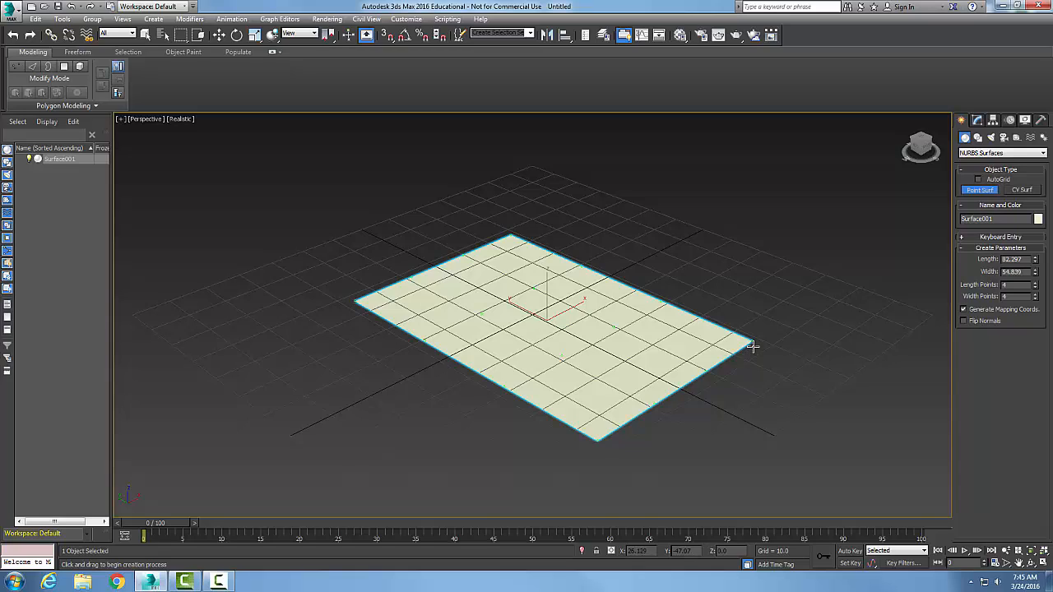
mouse_move(750, 345)
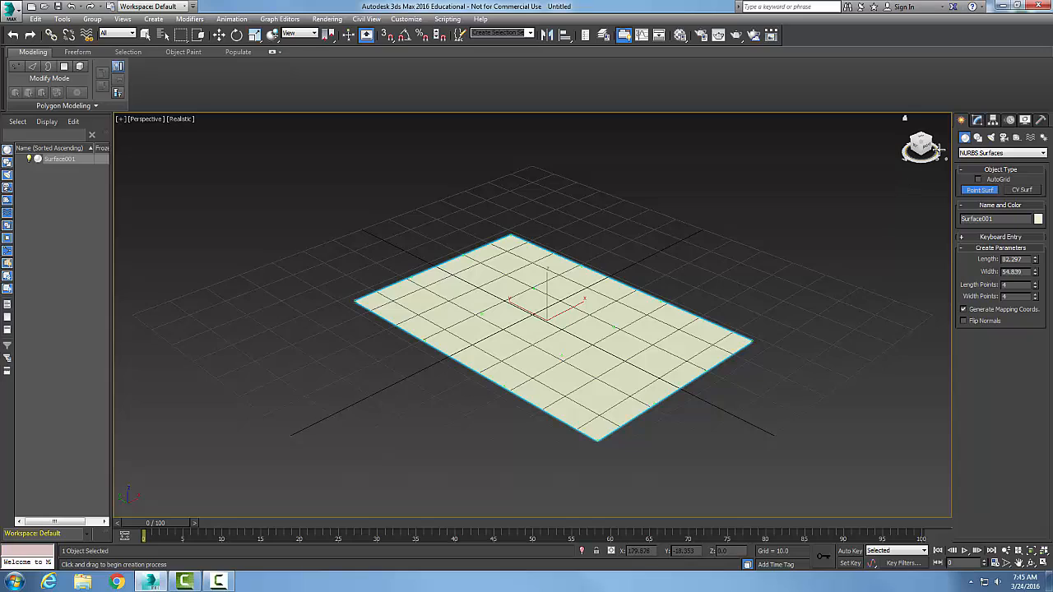
- Expand NURBS Surface in the Modify panel stack and enter the Point sub-object level
click(977, 120)
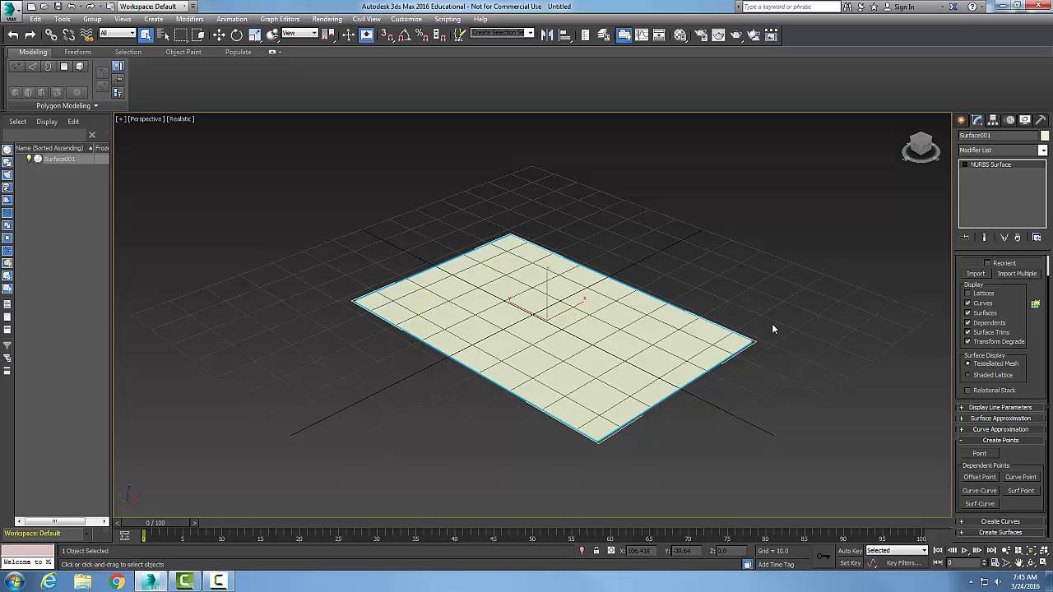
click(966, 165)
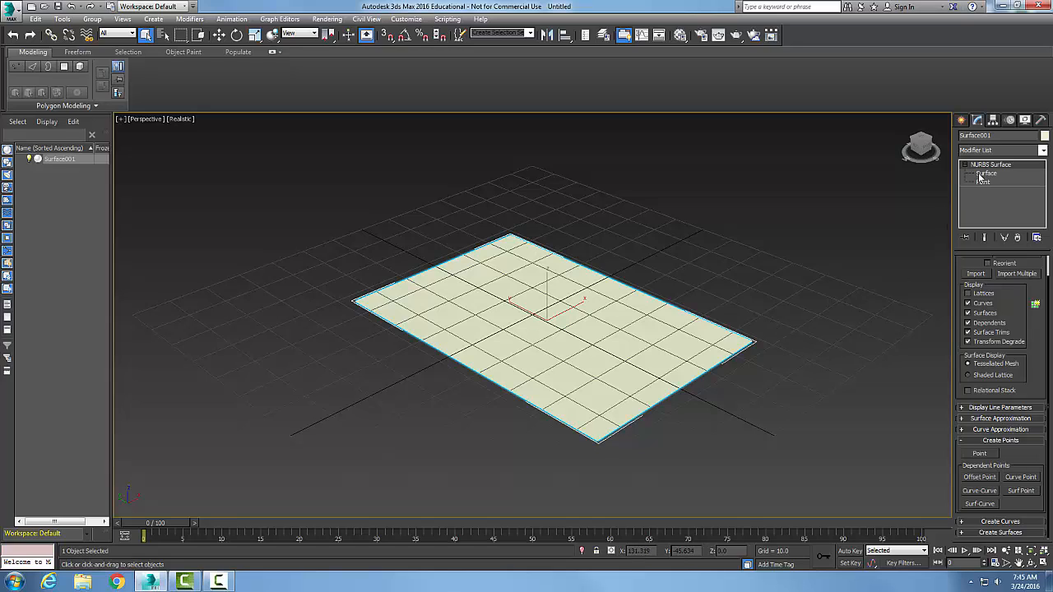
click(986, 174)
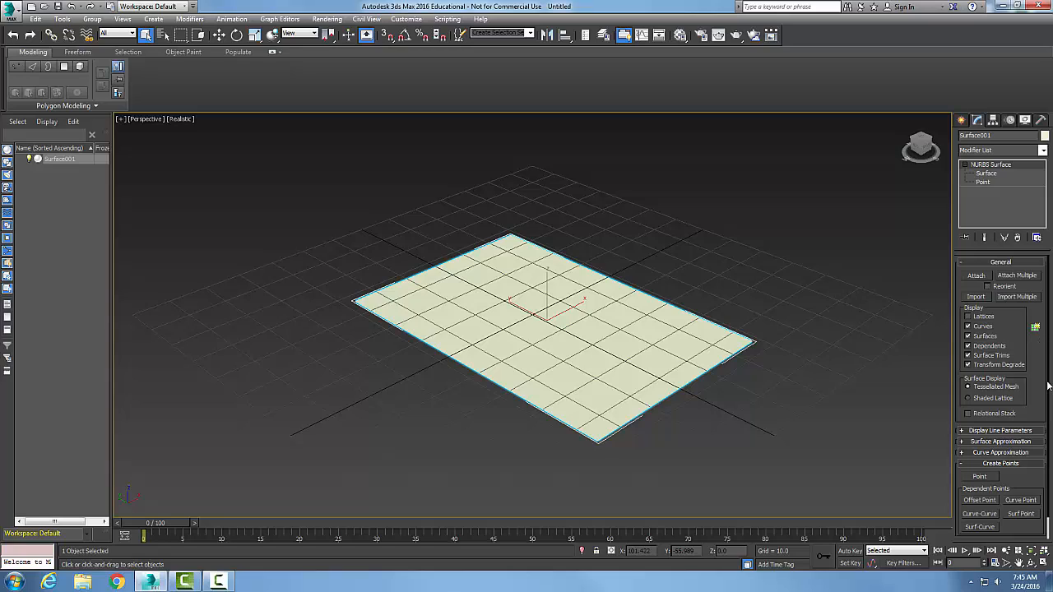
scroll(down, 3)
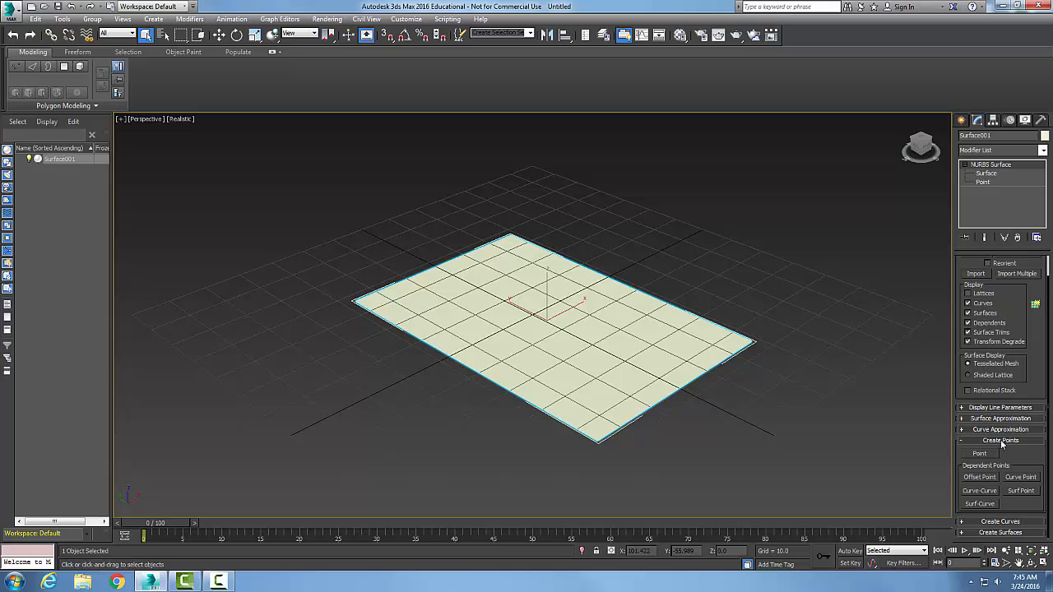
click(983, 183)
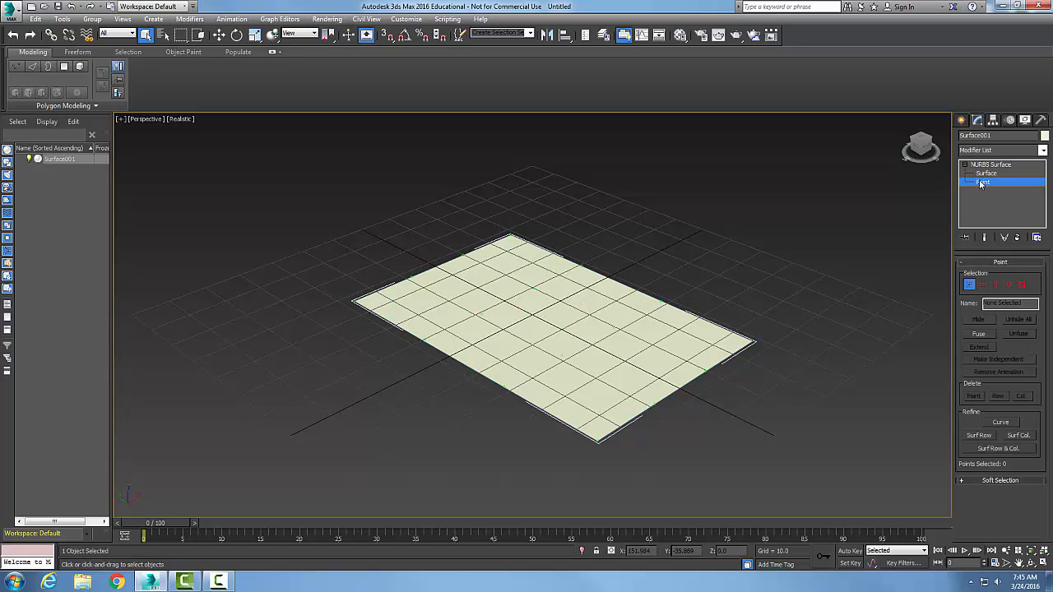
mouse_move(597, 262)
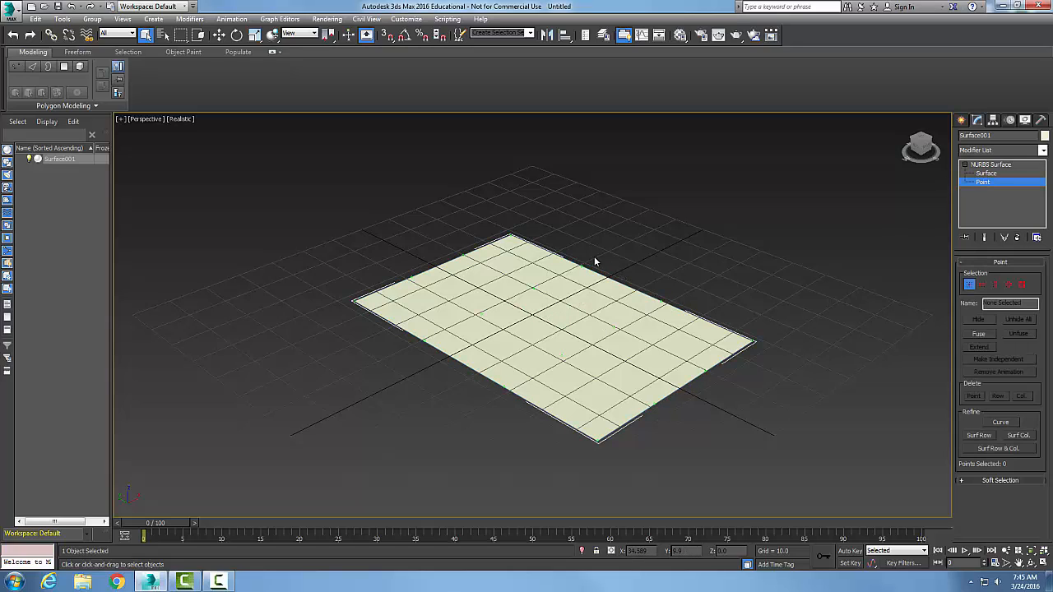
mouse_move(416, 280)
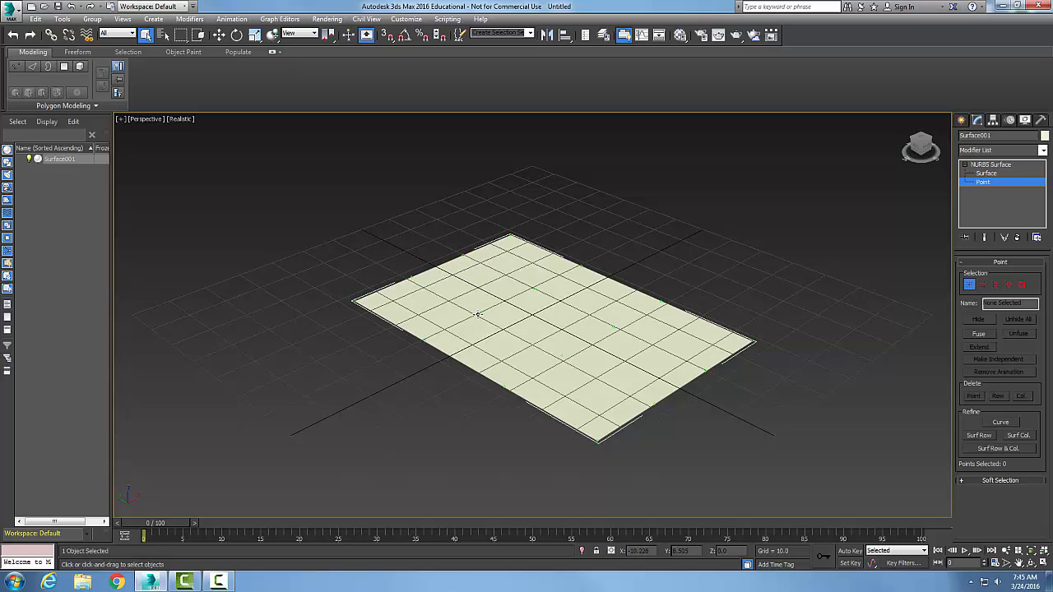
mouse_move(616, 329)
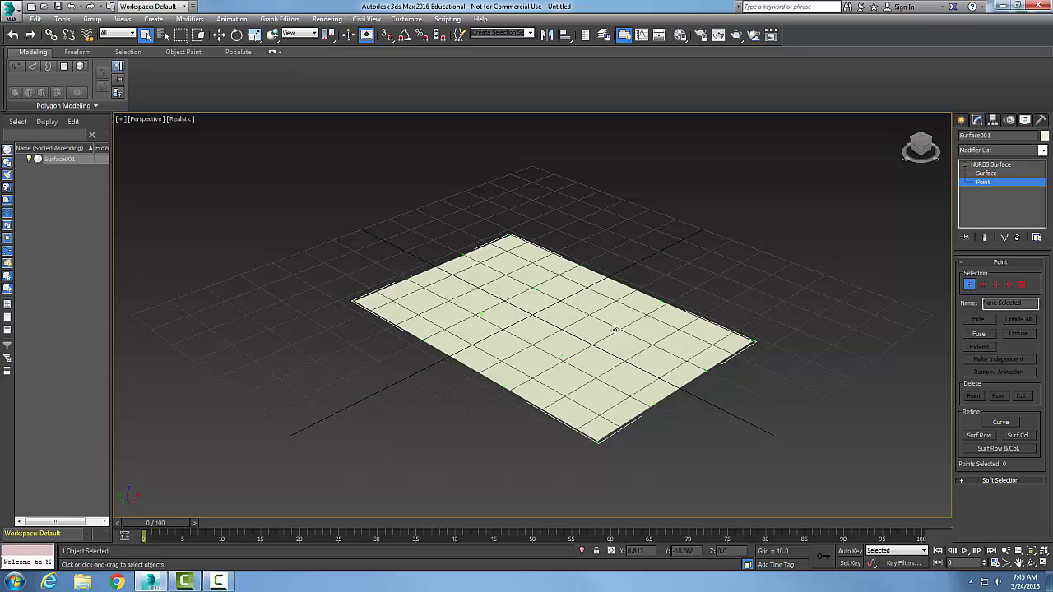
mouse_move(744, 461)
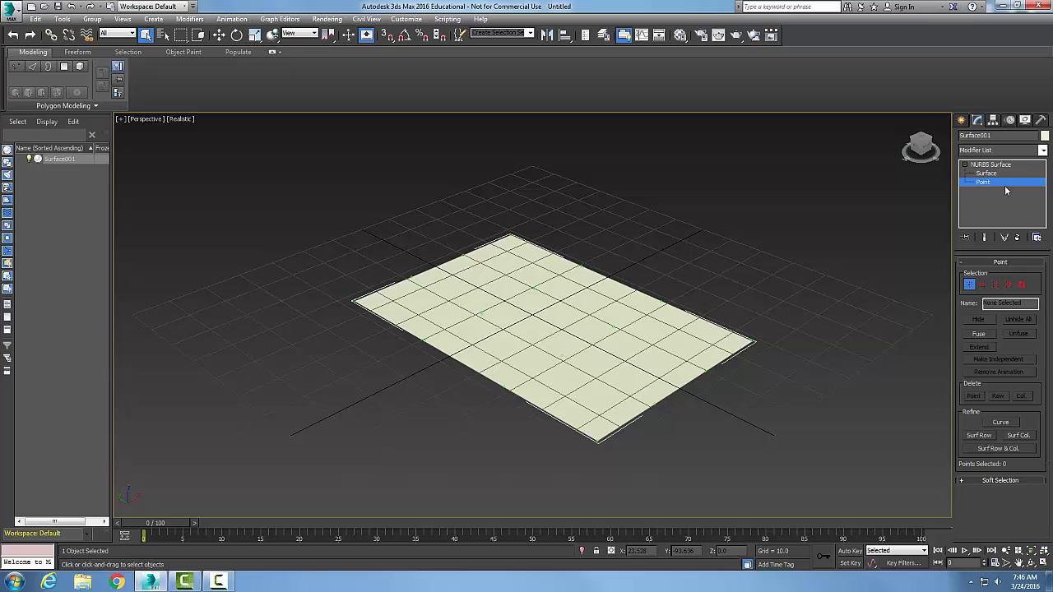
- Switch to Surface level, then back to the top NURBS Surface object level
click(986, 174)
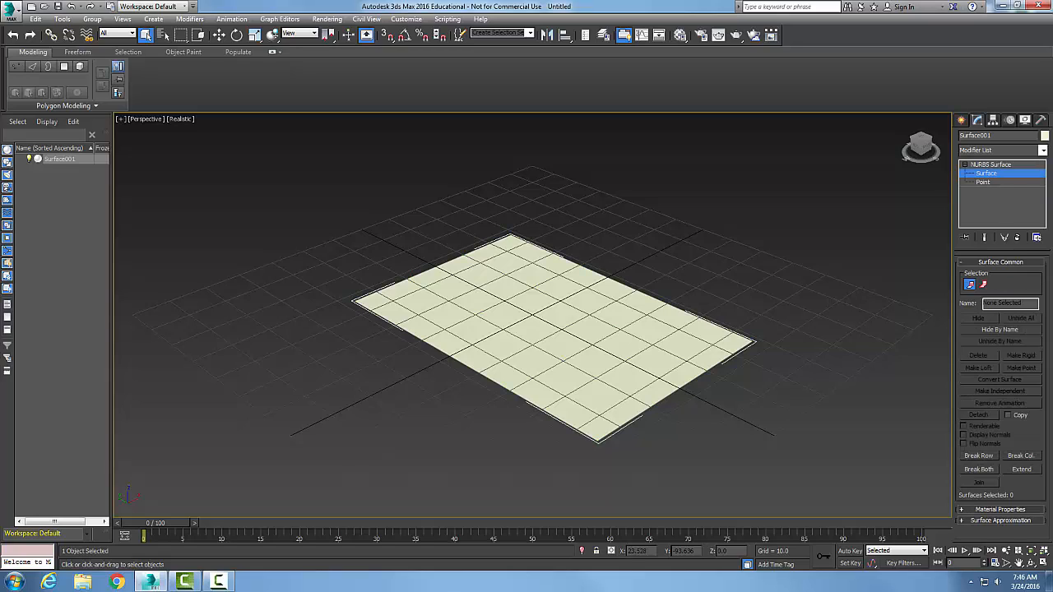
click(996, 165)
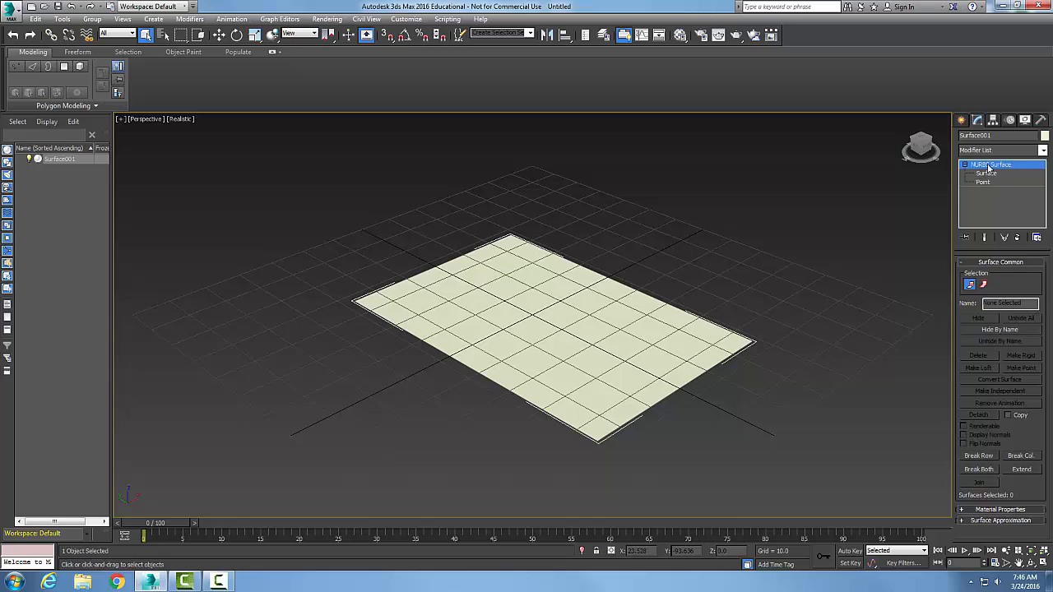
click(991, 165)
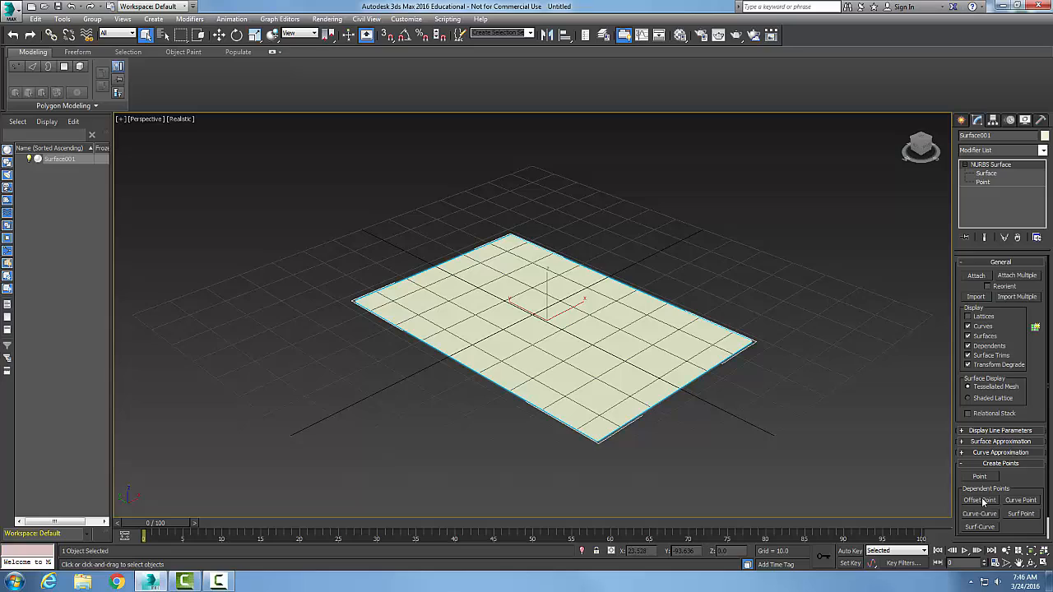
- Activate the Offset Point tool in the Create Points rollout
click(980, 500)
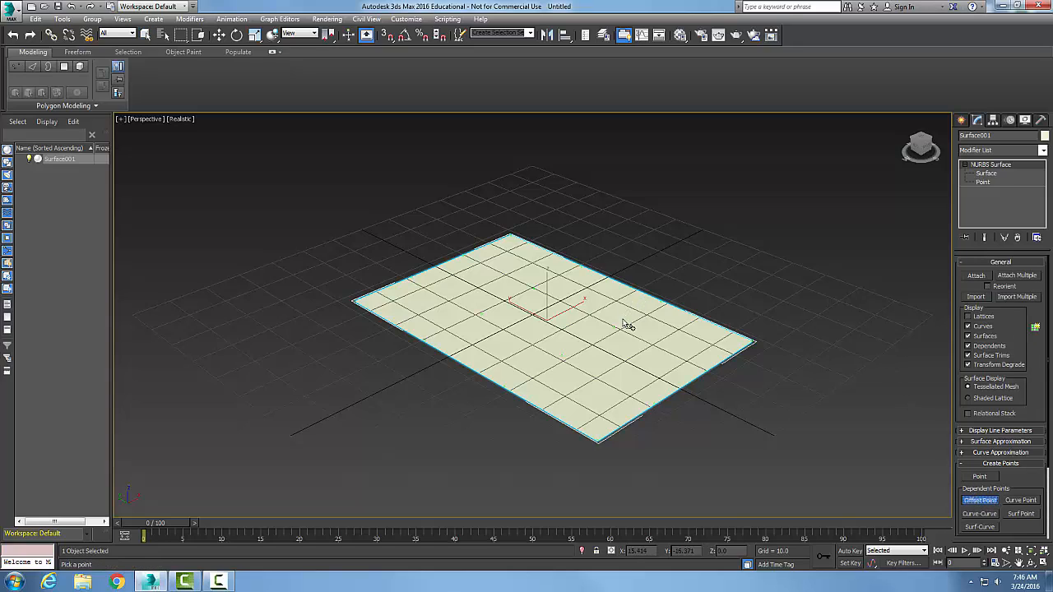
mouse_move(653, 296)
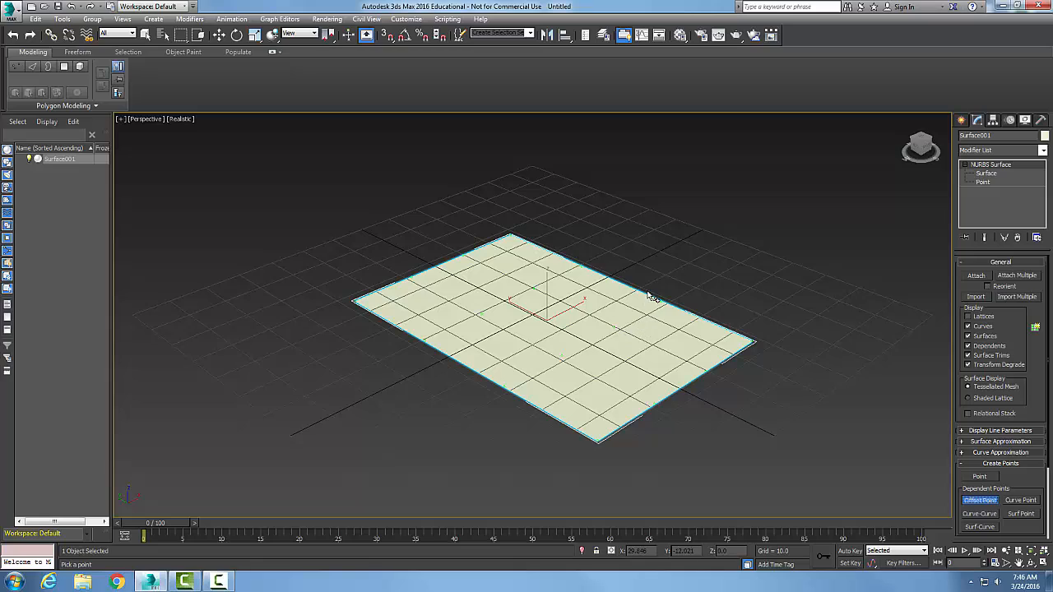
mouse_move(663, 280)
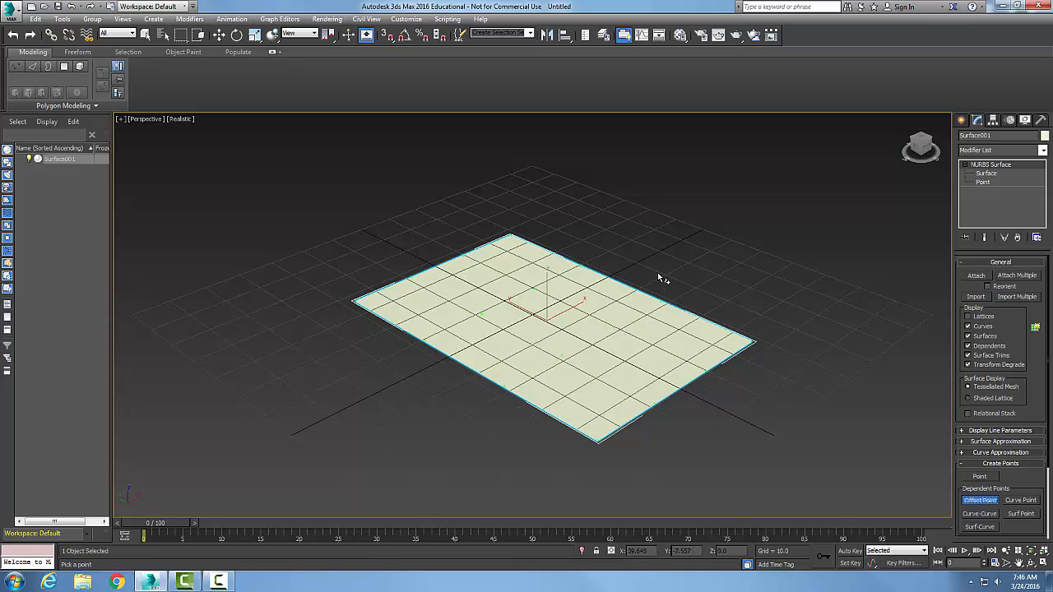
mouse_move(616, 326)
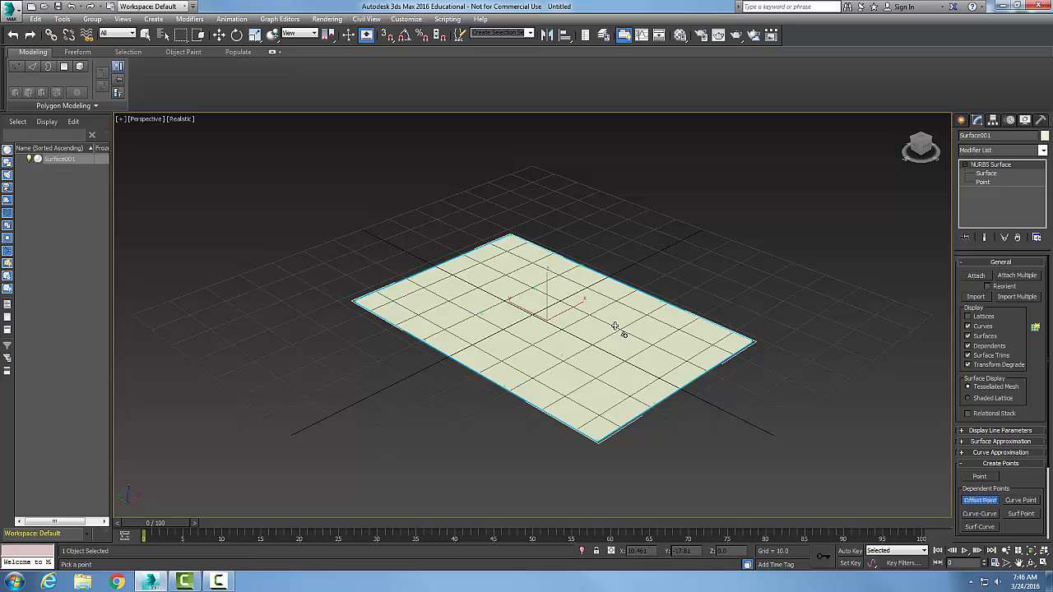
mouse_move(615, 327)
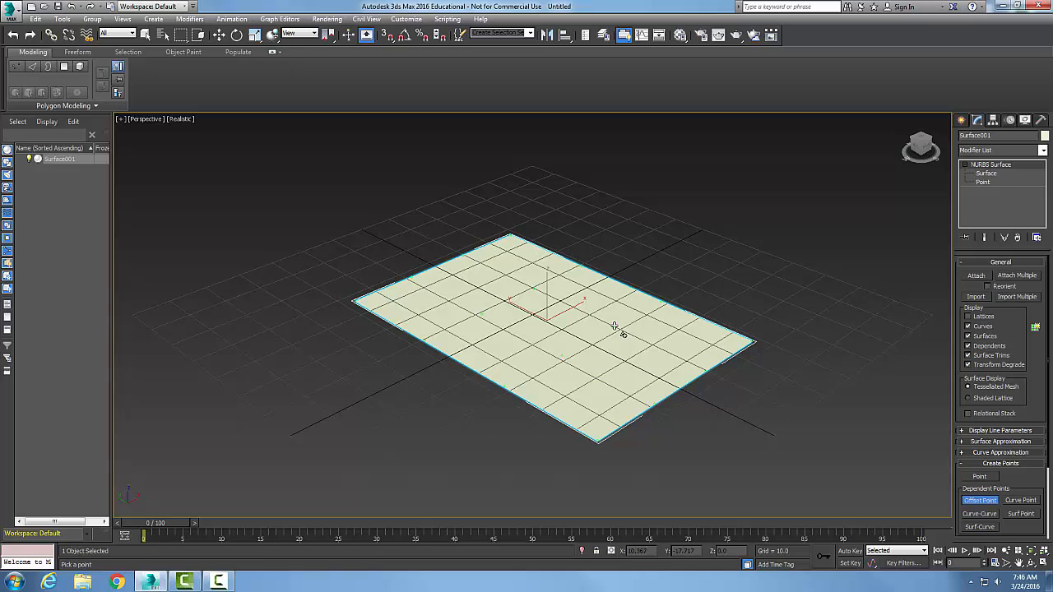
mouse_move(622, 335)
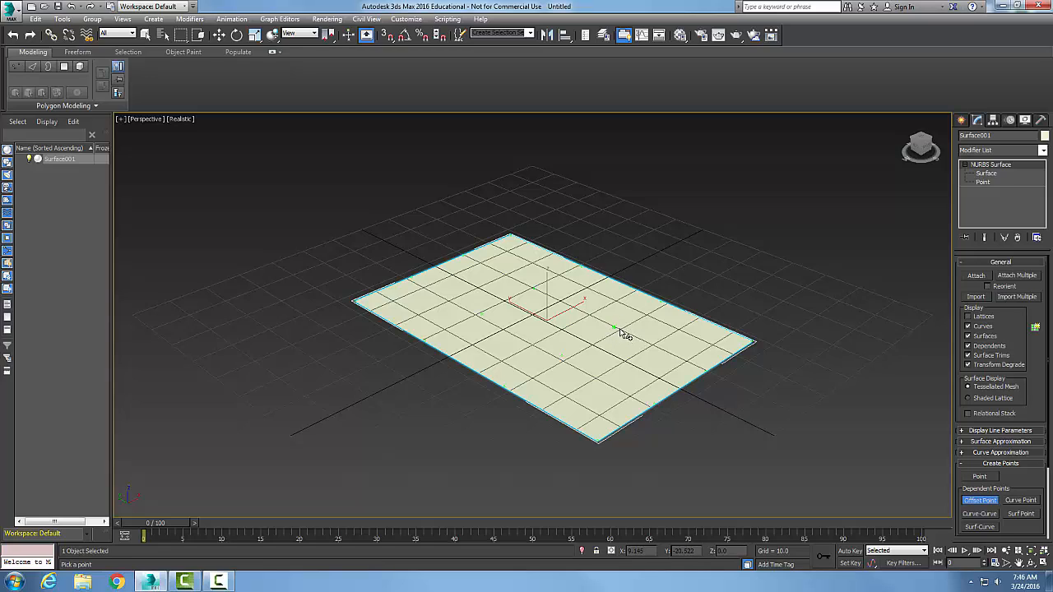
mouse_move(619, 342)
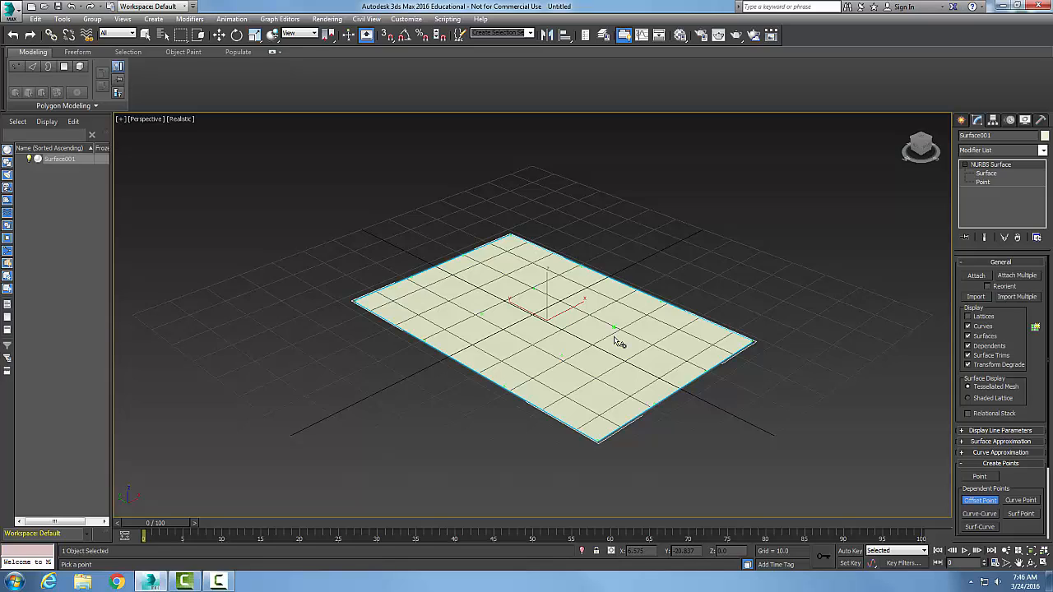
mouse_move(624, 344)
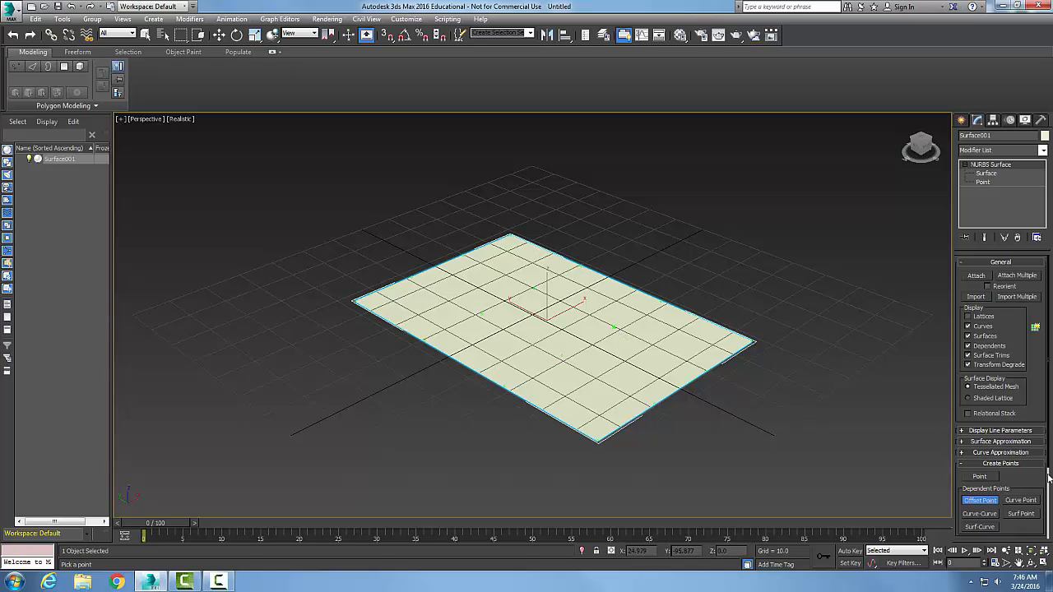
- Scroll the Modify panel down to the Offset Point rollout
scroll(down, 3)
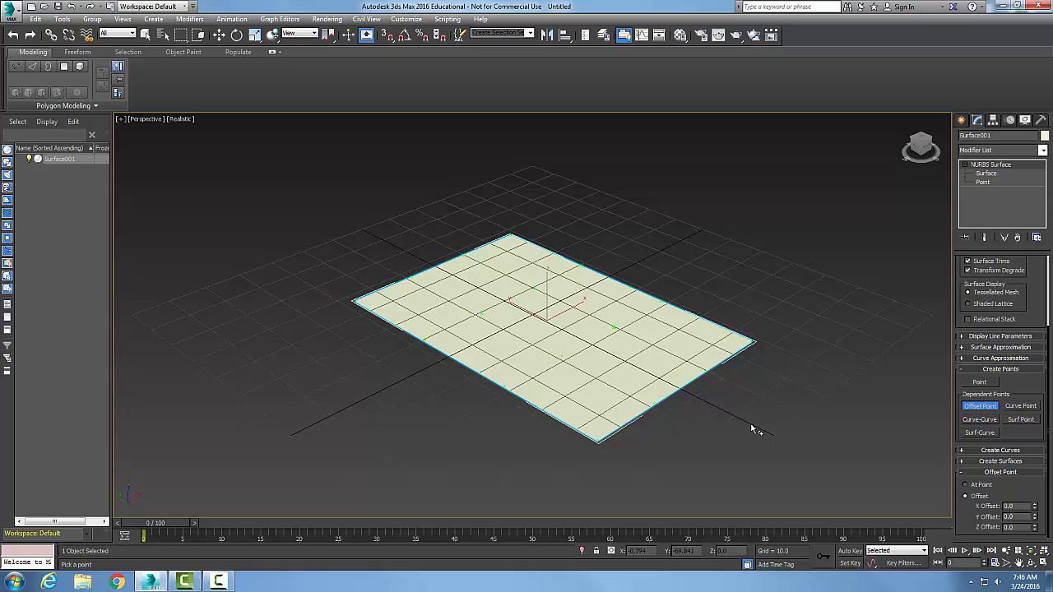
mouse_move(752, 429)
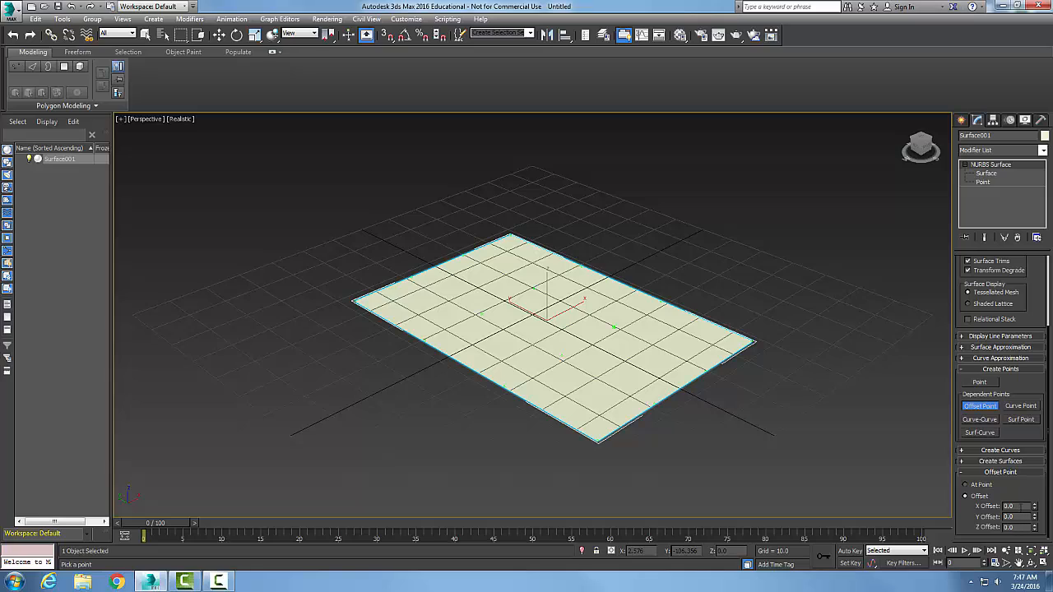
mouse_move(592, 292)
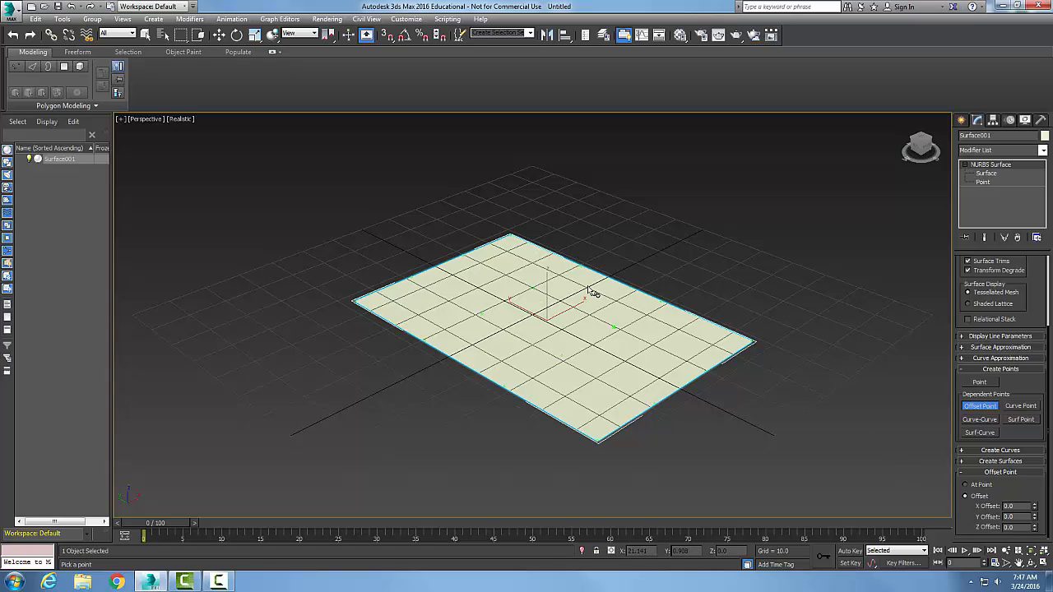
mouse_move(716, 261)
text(30)
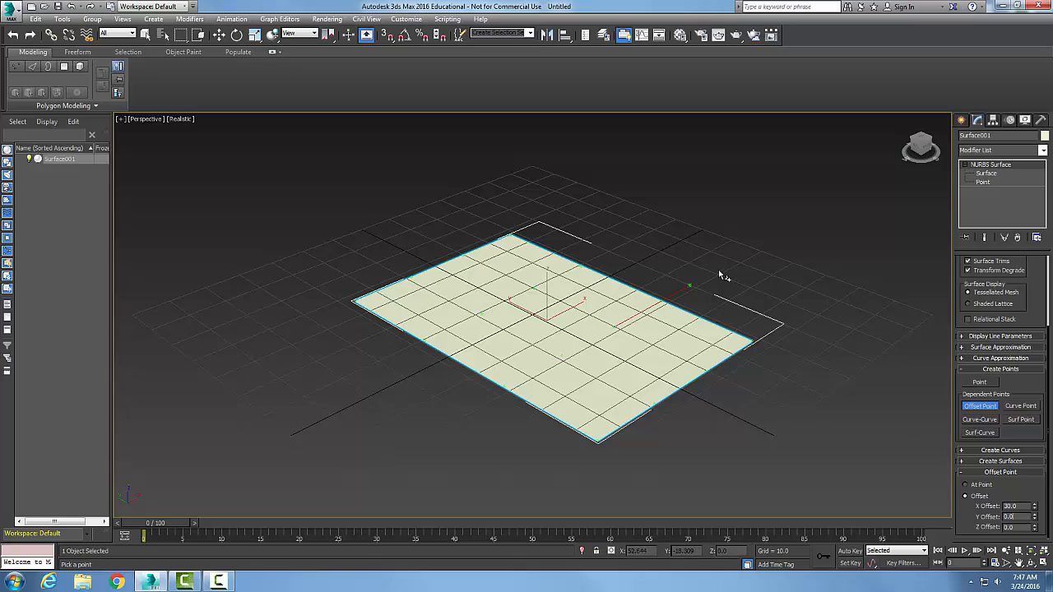
mouse_move(685, 283)
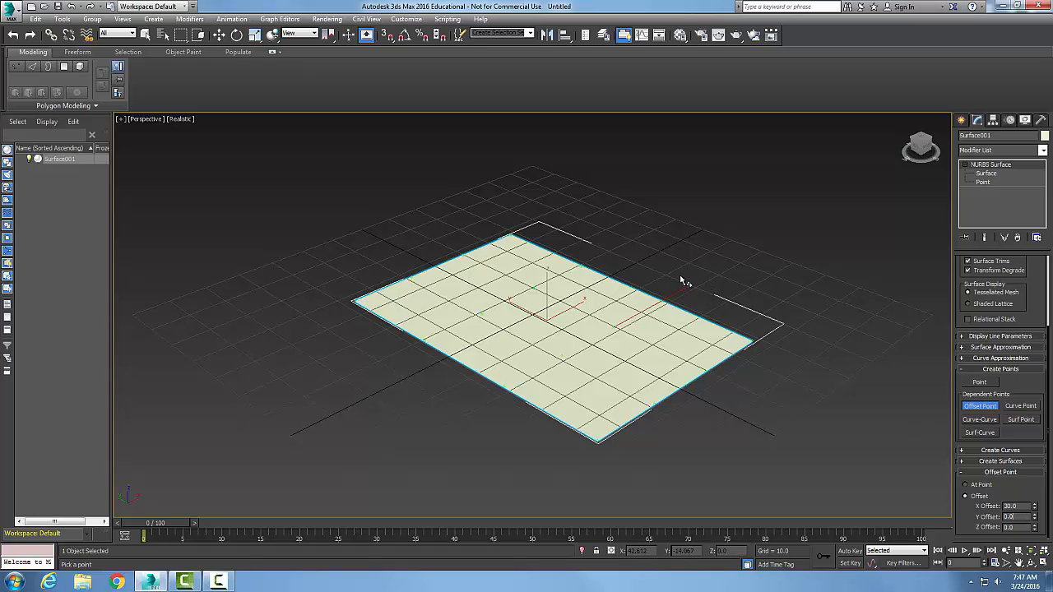
mouse_move(691, 296)
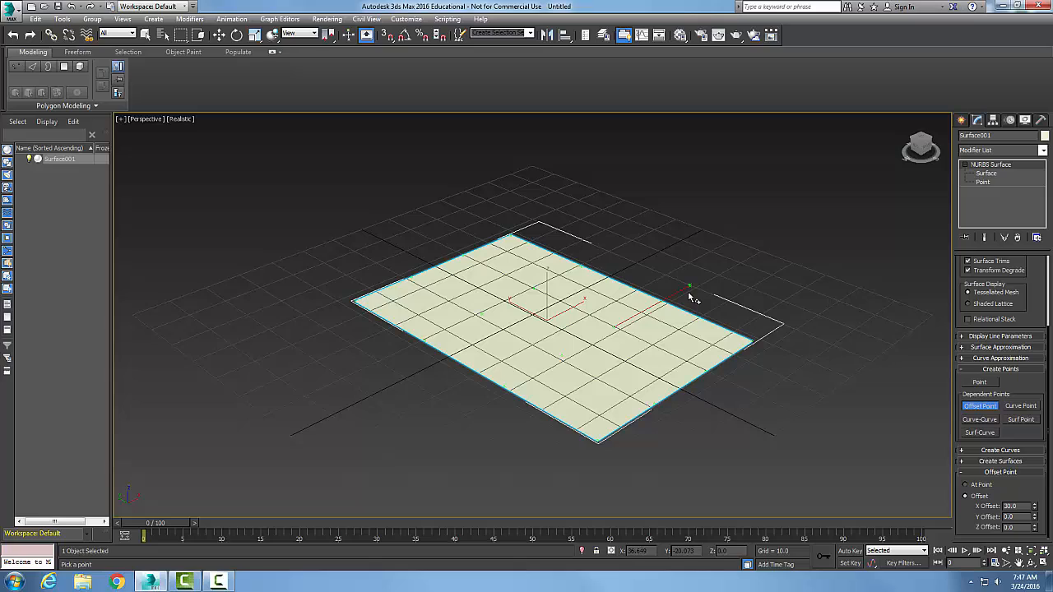
mouse_move(718, 298)
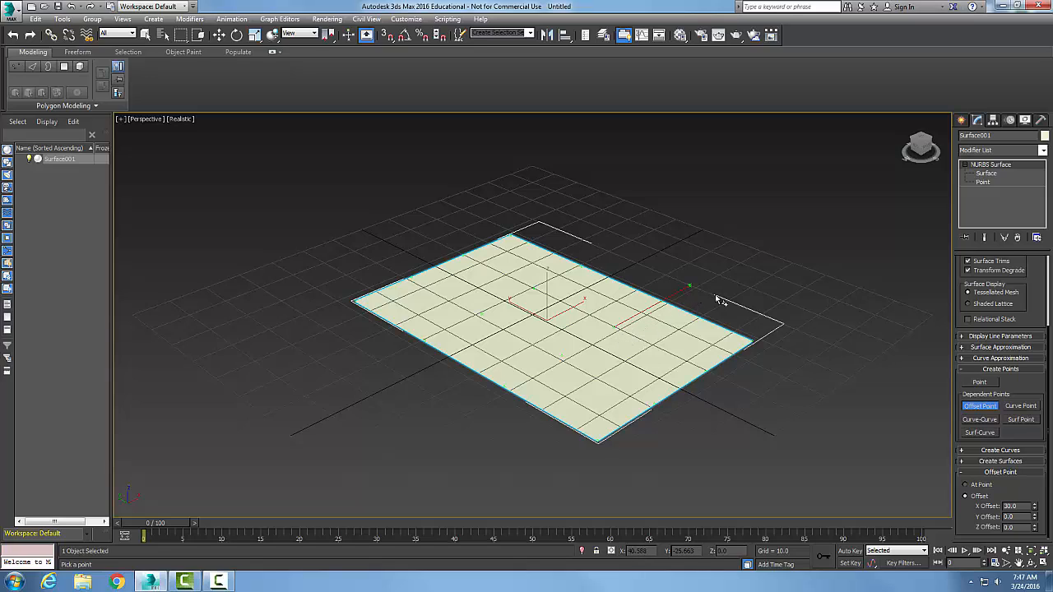
mouse_move(662, 327)
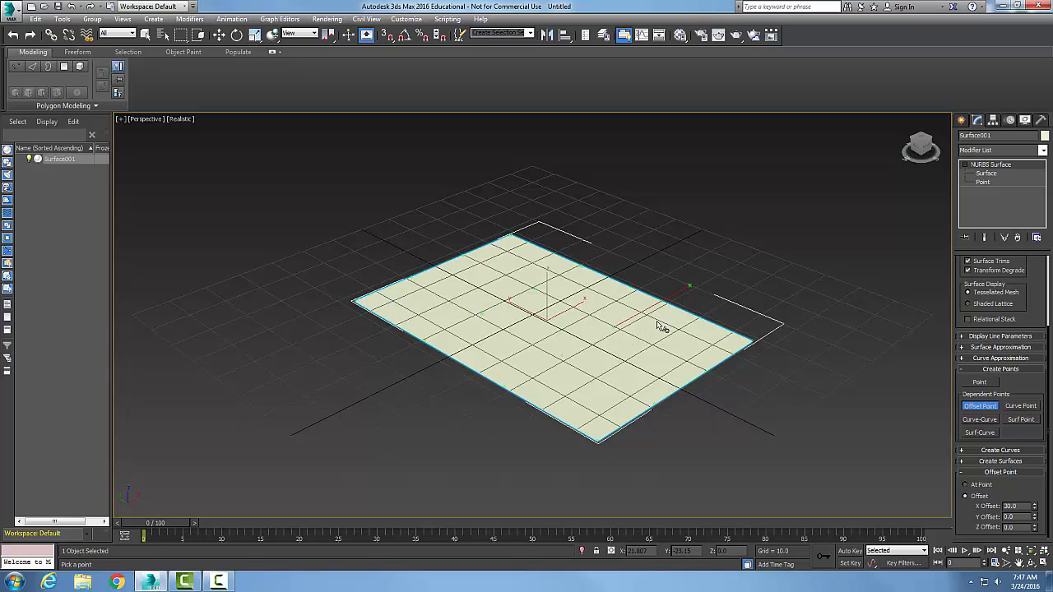
mouse_move(774, 278)
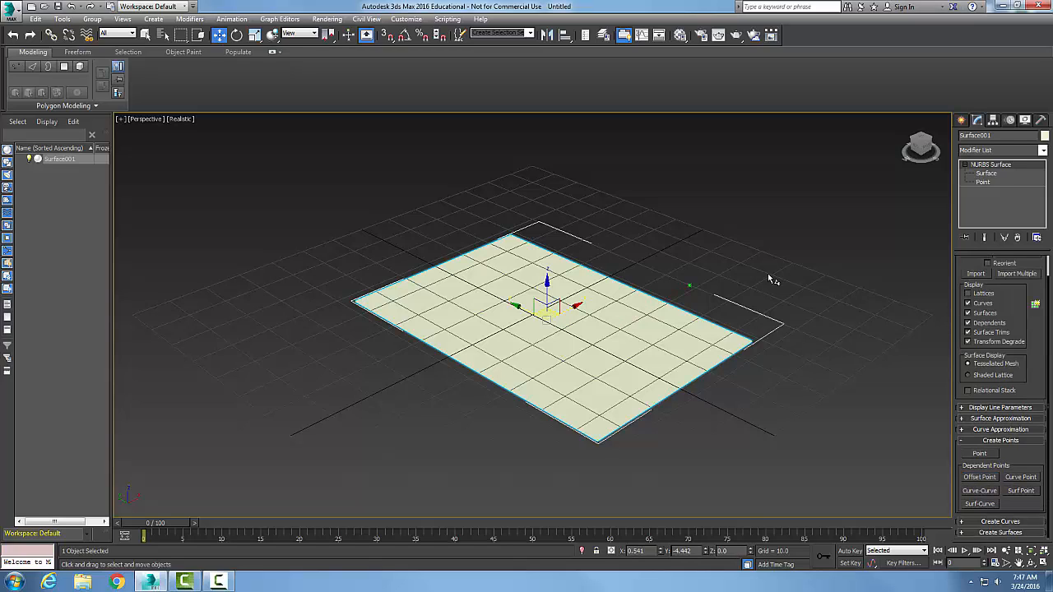
mouse_move(718, 297)
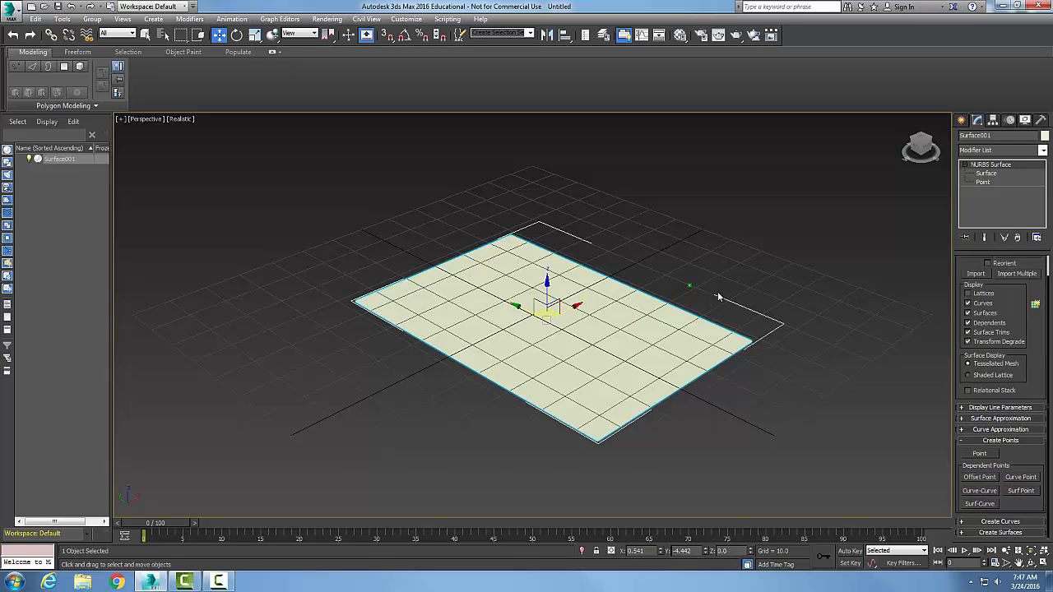
mouse_move(702, 302)
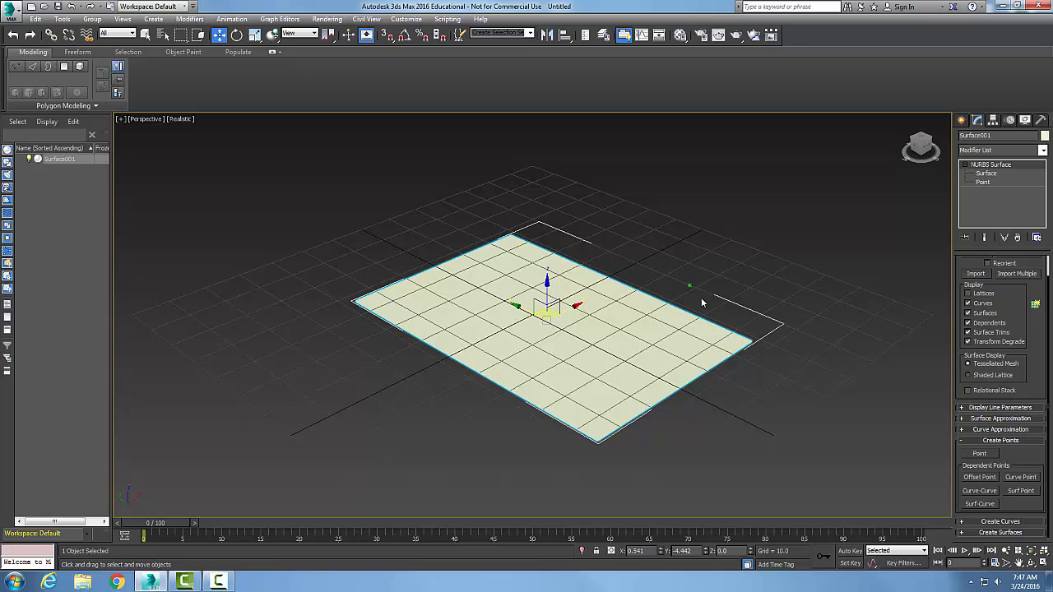
mouse_move(693, 295)
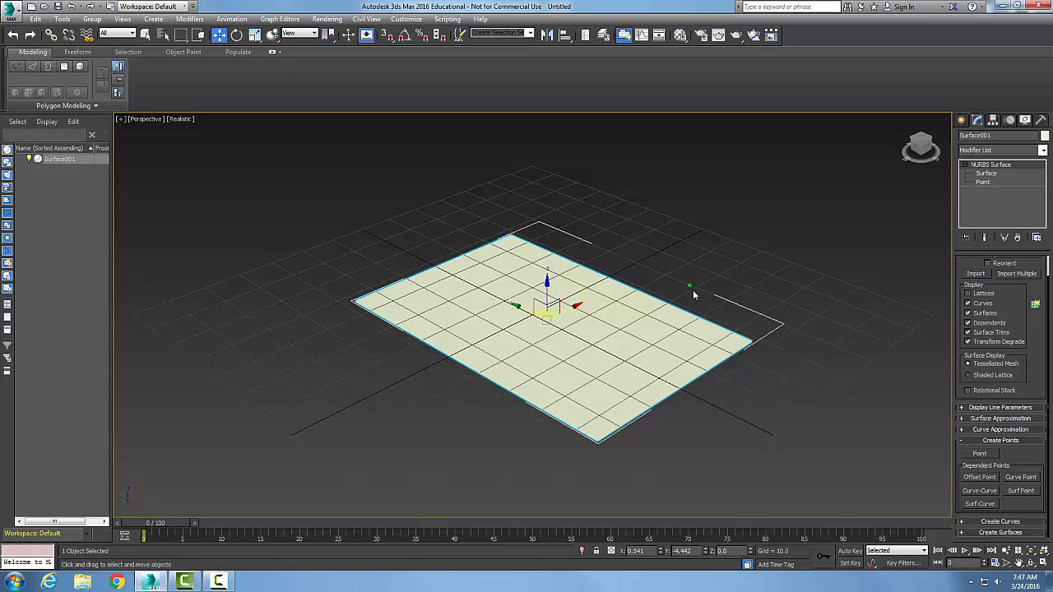
mouse_move(752, 337)
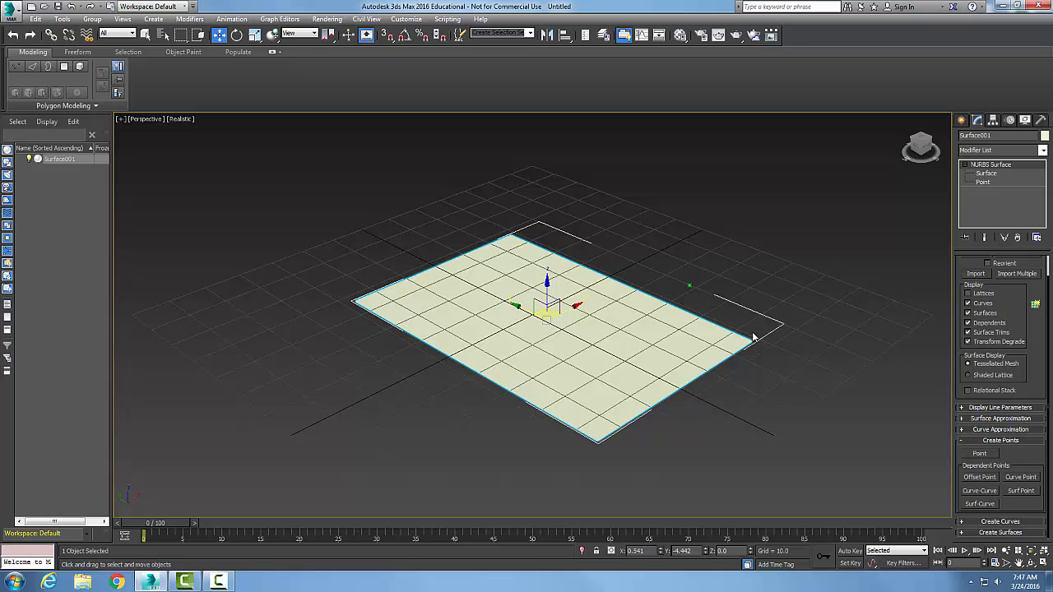
mouse_move(621, 331)
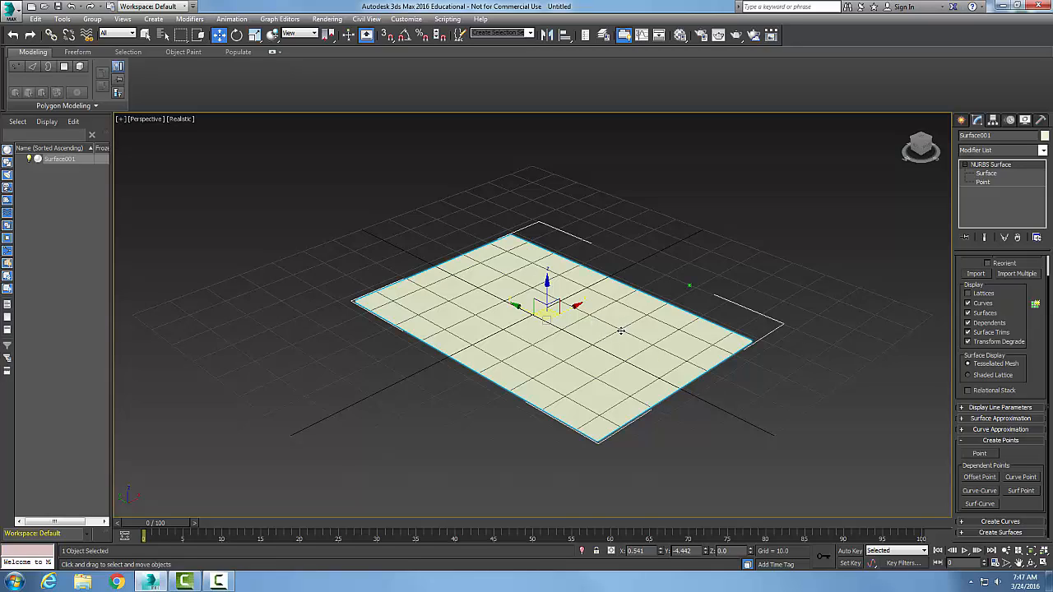